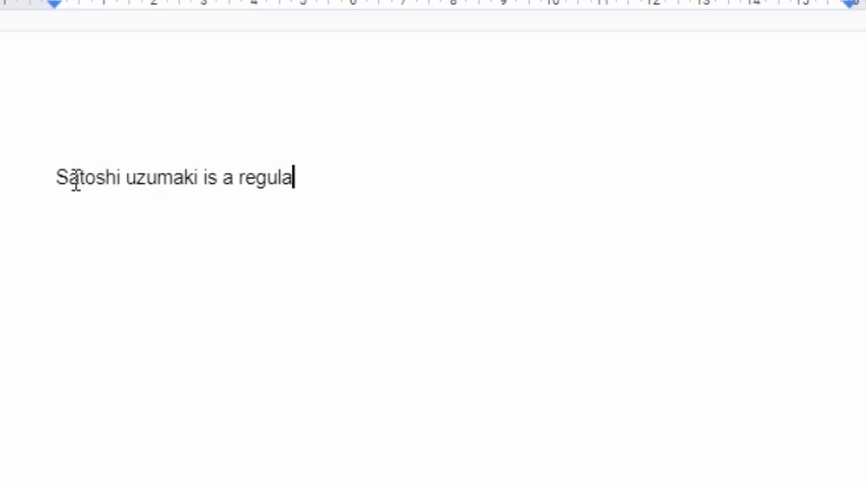
pyautogui.write('r highschool boy who gets transported to anoth')
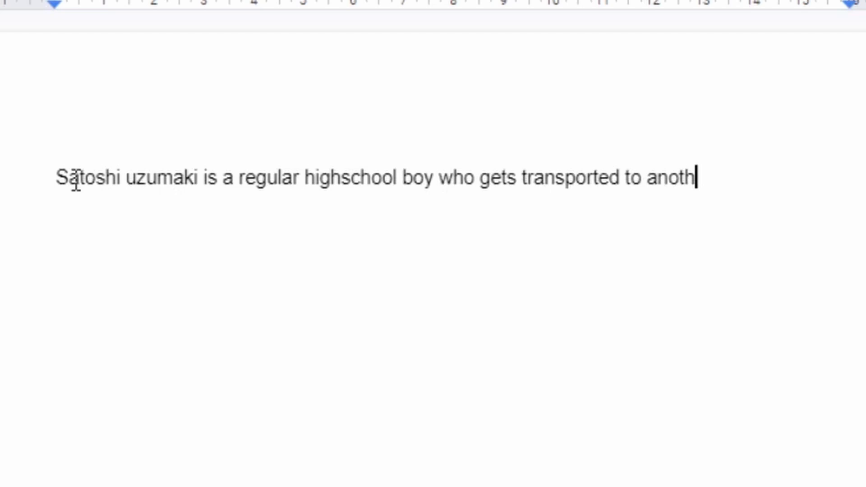